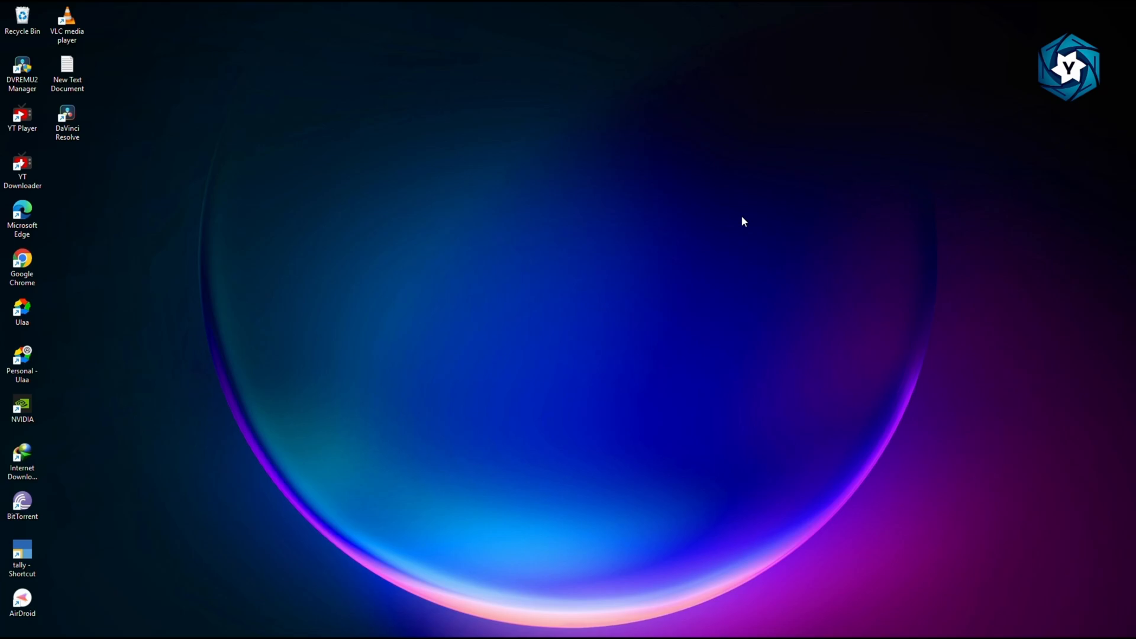
mouse_move(599, 427)
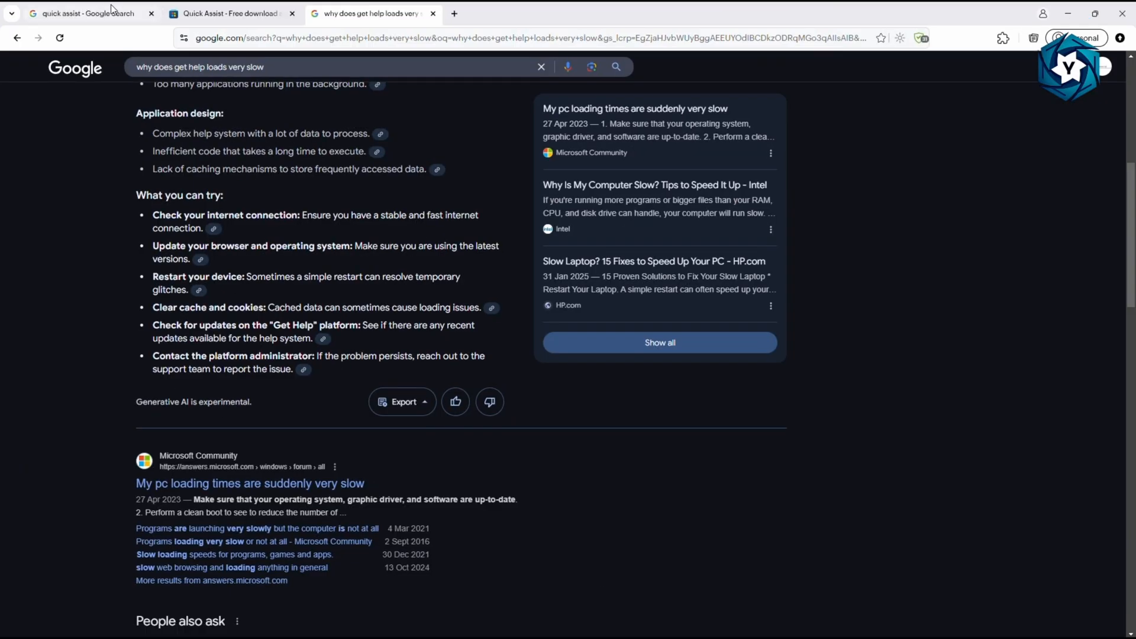
- Show the Microsoft Store page for Quick Assist, then bring up the Start launcher
left_click(83, 13)
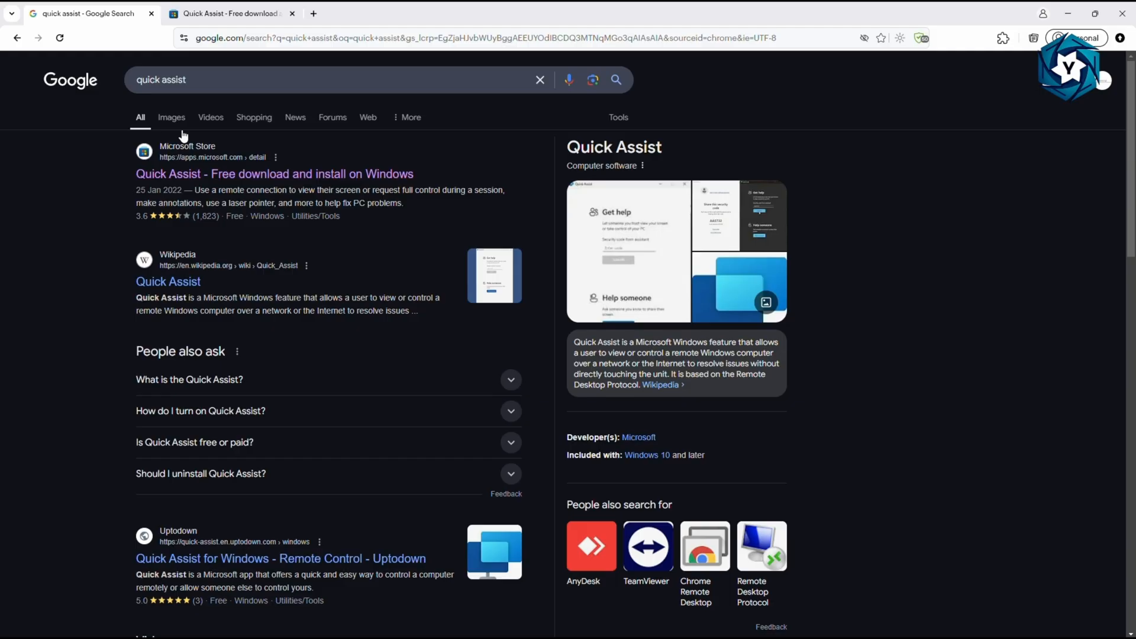
mouse_move(212, 50)
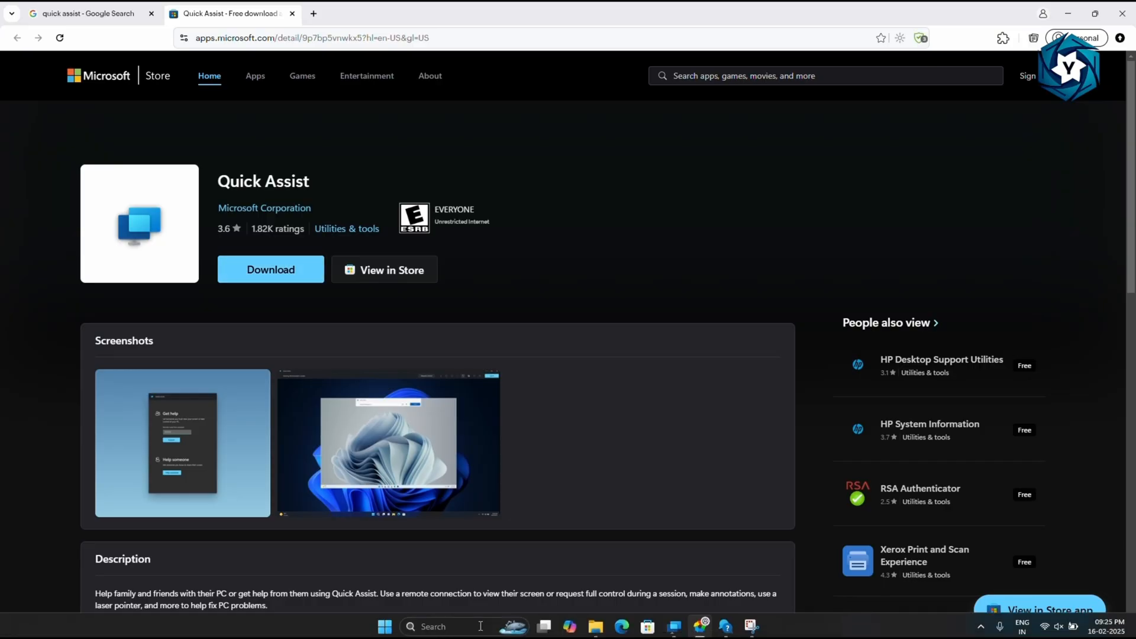
left_click(383, 626)
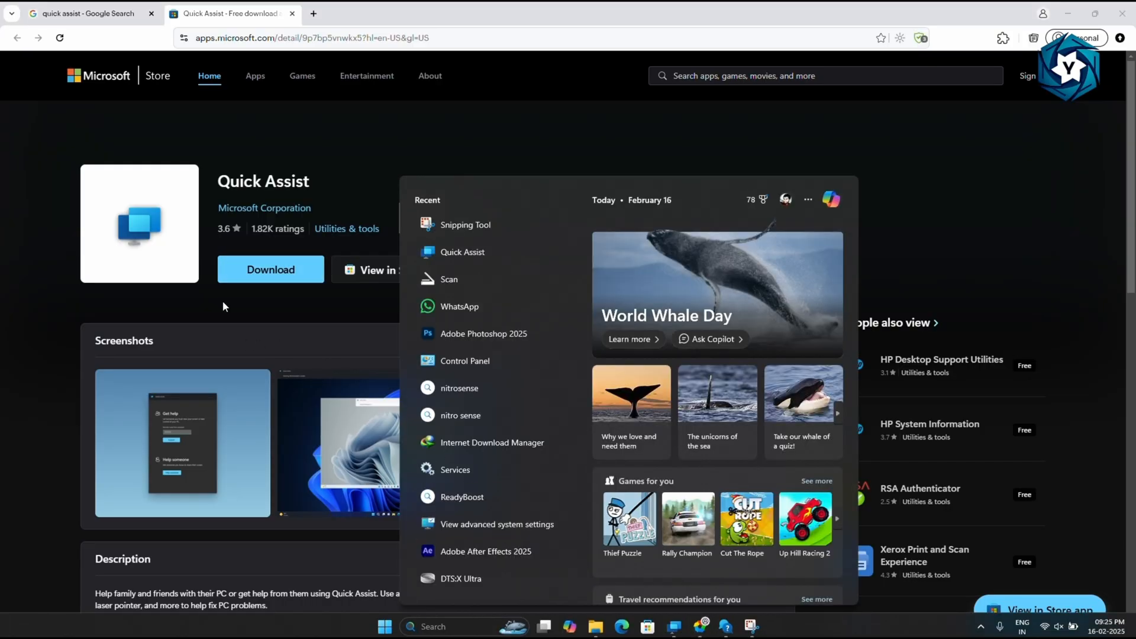
mouse_move(1031, 18)
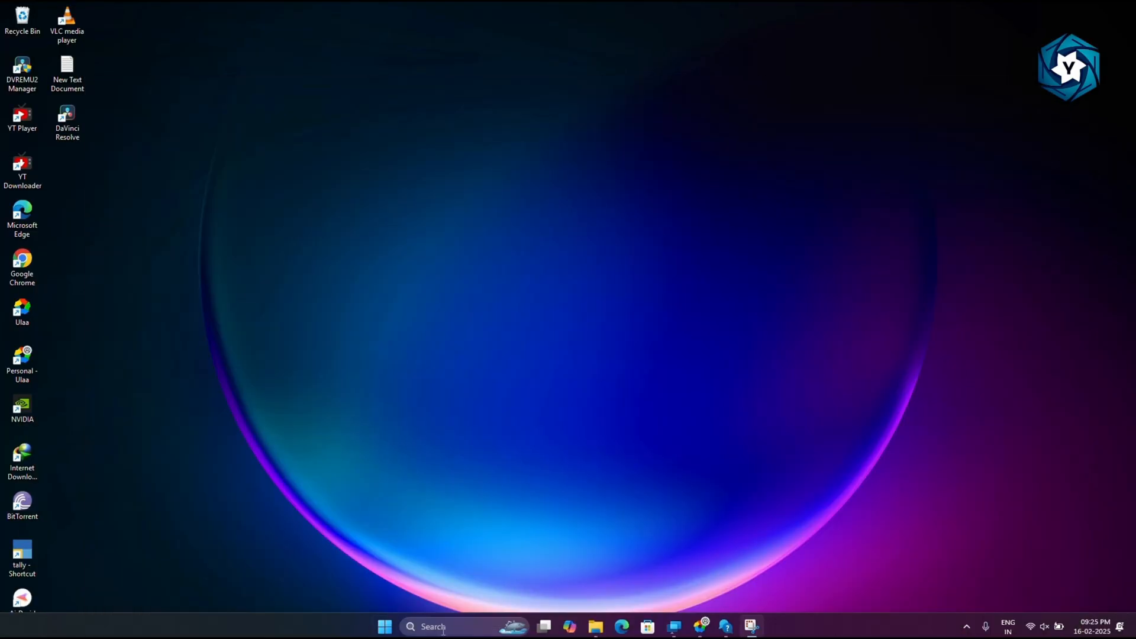
- Launch the Get Help app from a Start search for 'get'
left_click(411, 626)
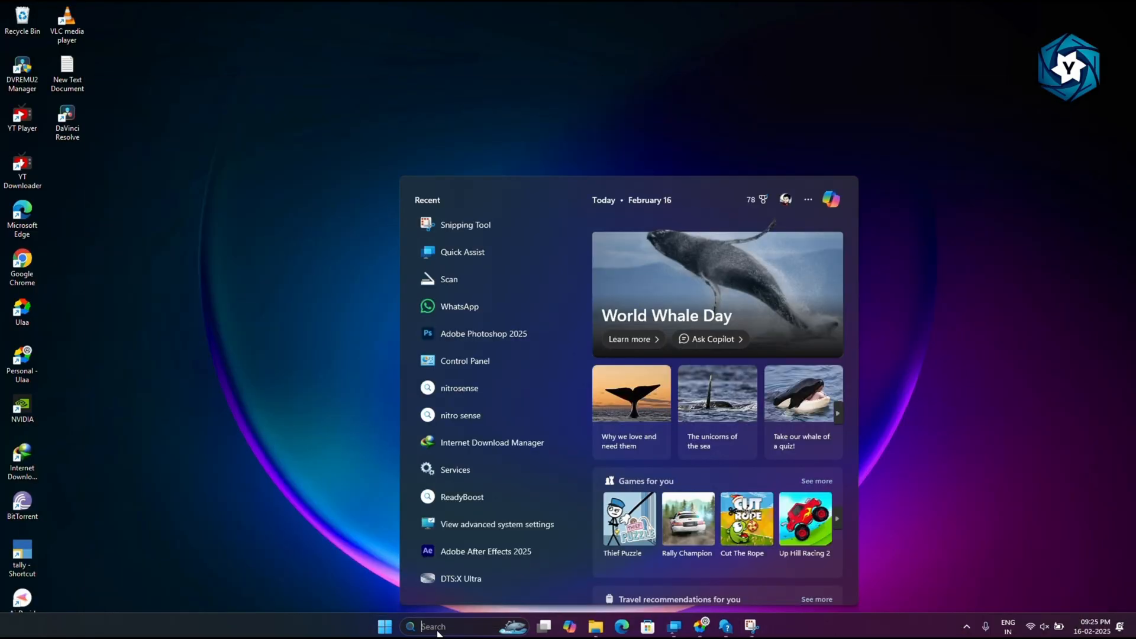
type("get")
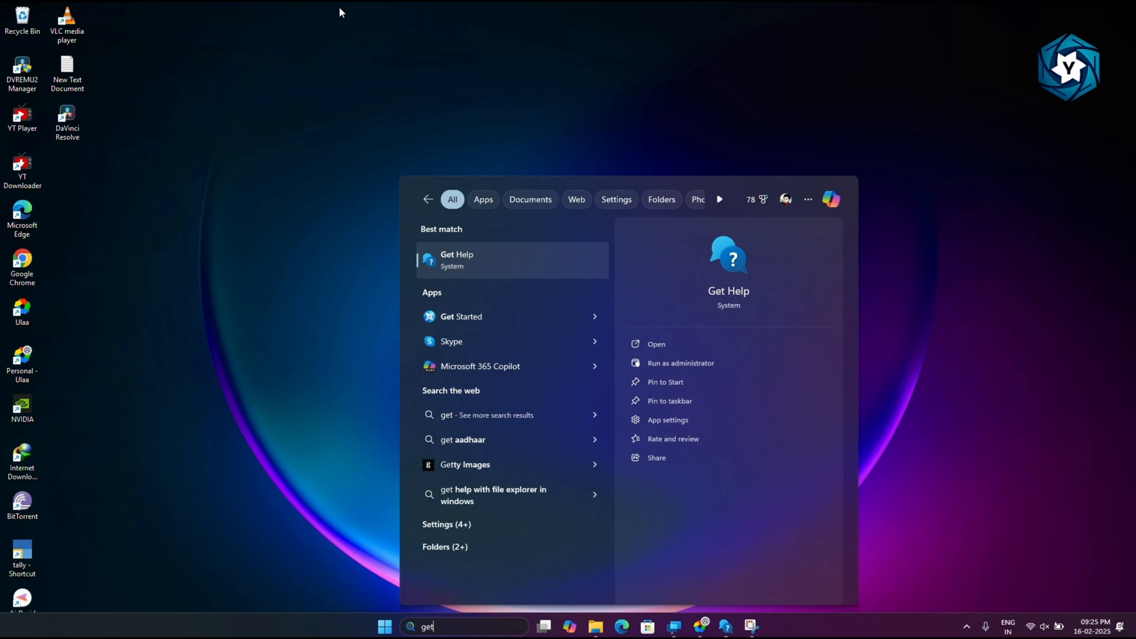
mouse_move(463, 256)
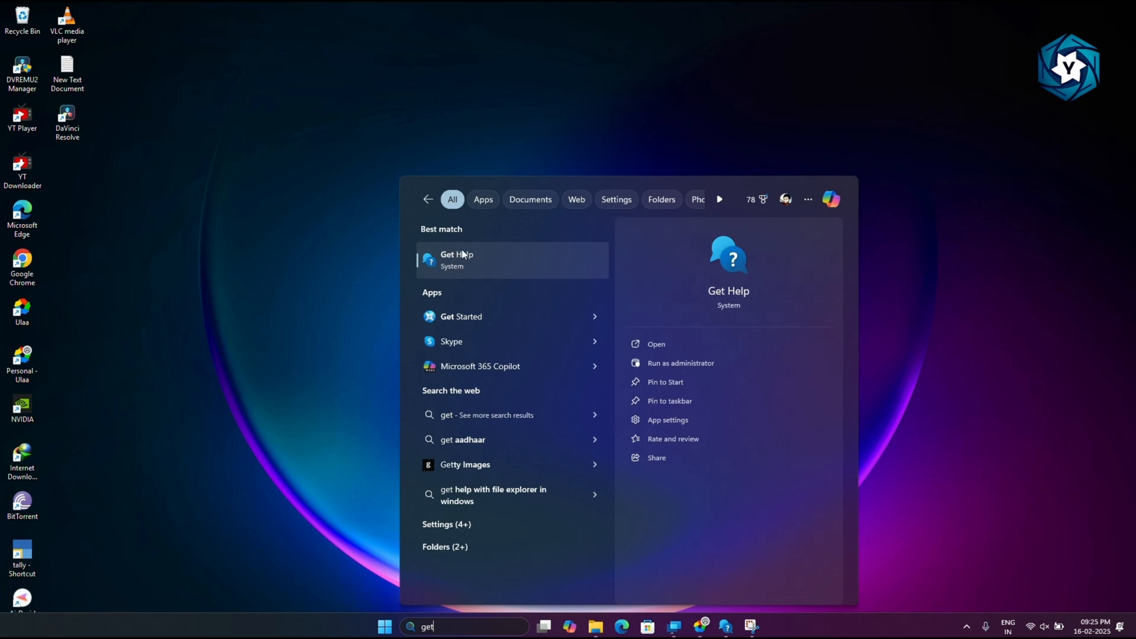
left_click(456, 259)
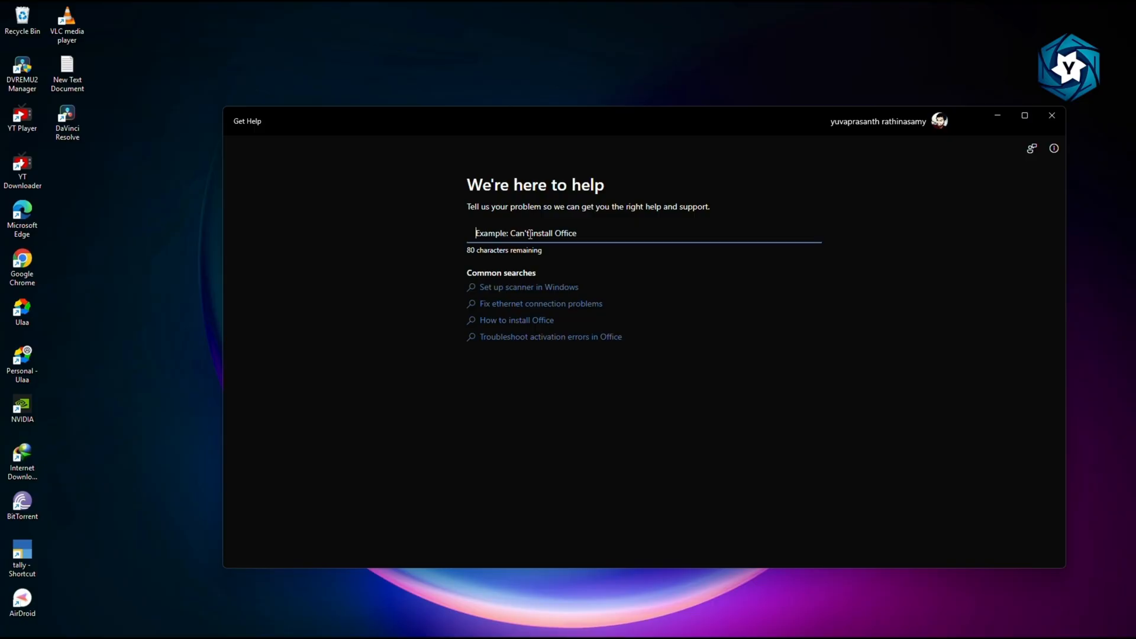
- Search Get Help for 'i cant uninstall' via the 'Uninstall program' suggestion and view the results
type("i cant u")
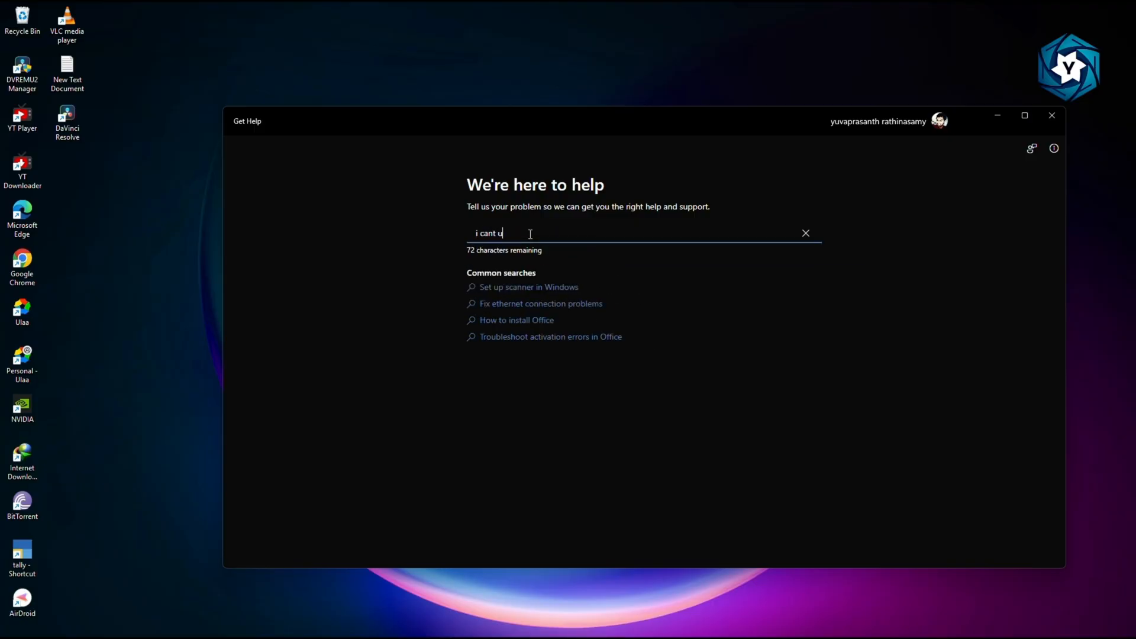
type("ninstall")
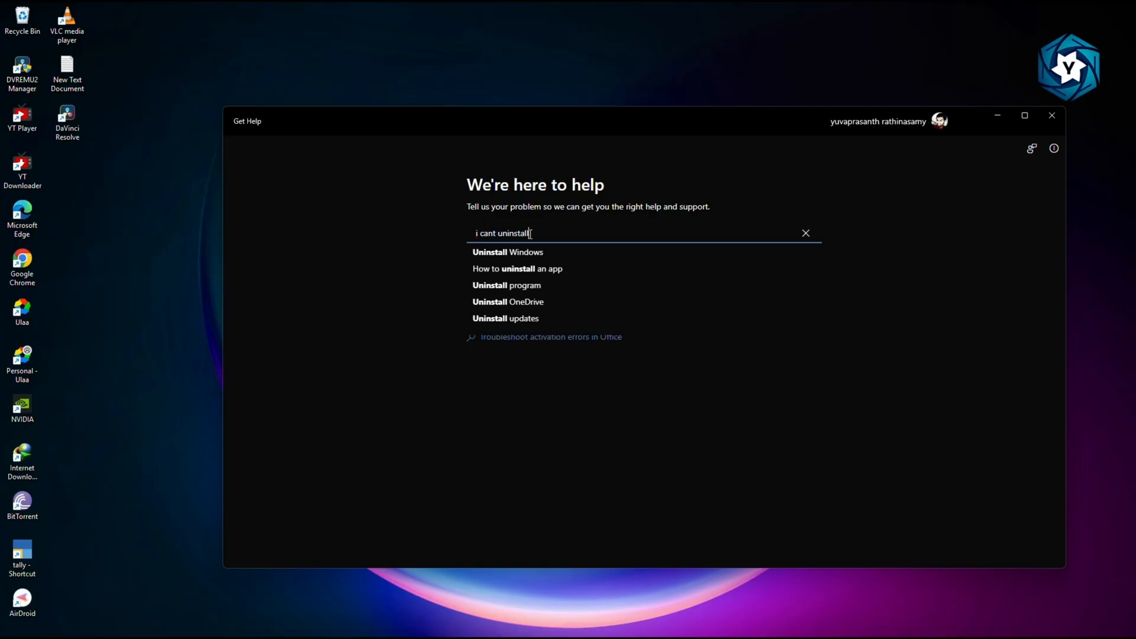
mouse_move(506, 286)
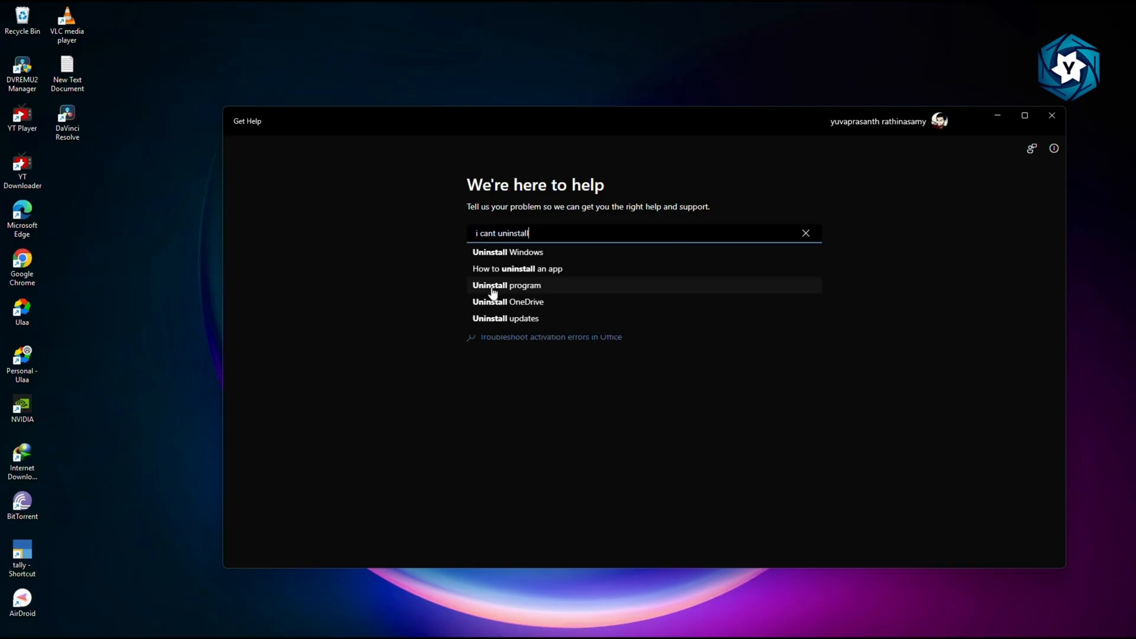
left_click(506, 285)
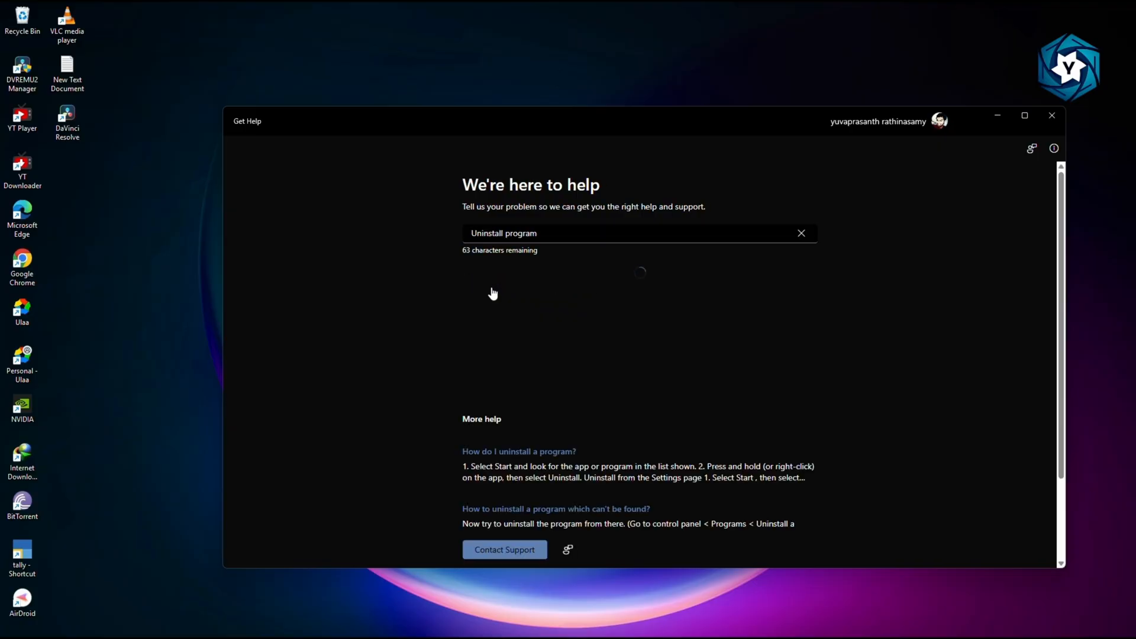
scroll("down", 3)
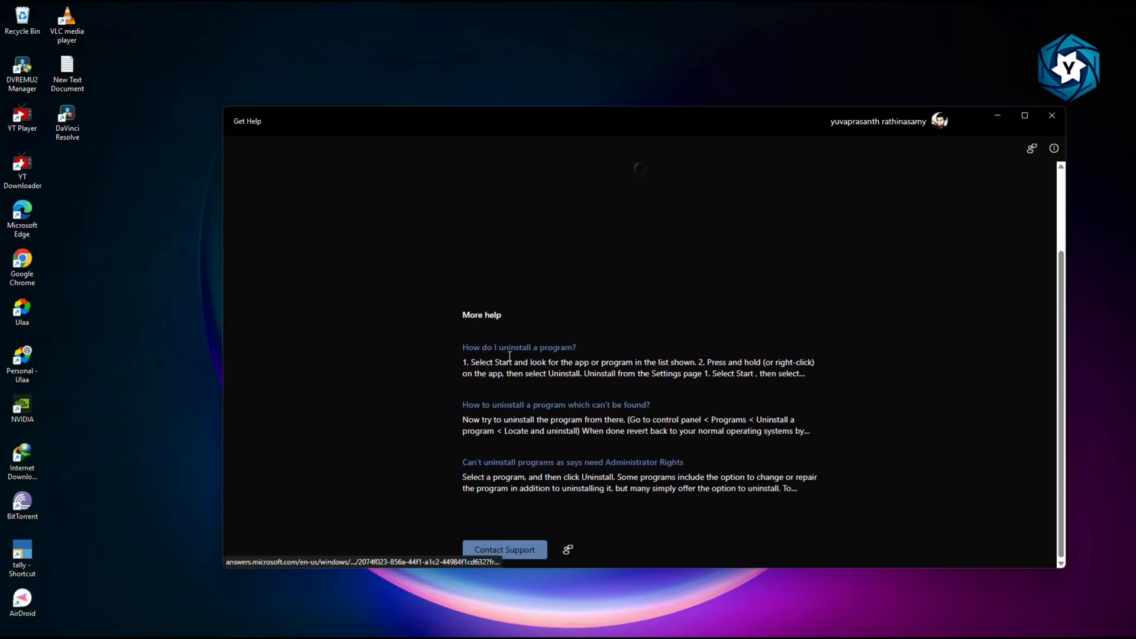
- Start a contact-support request for Windows under the Technical Support category
left_click(518, 346)
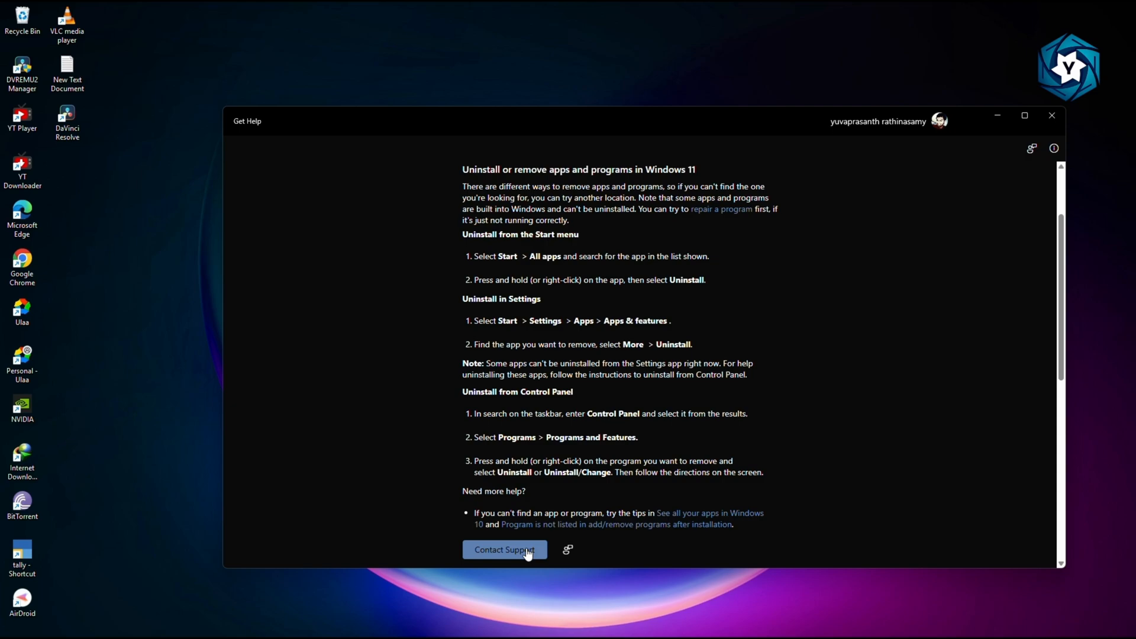
left_click(503, 549)
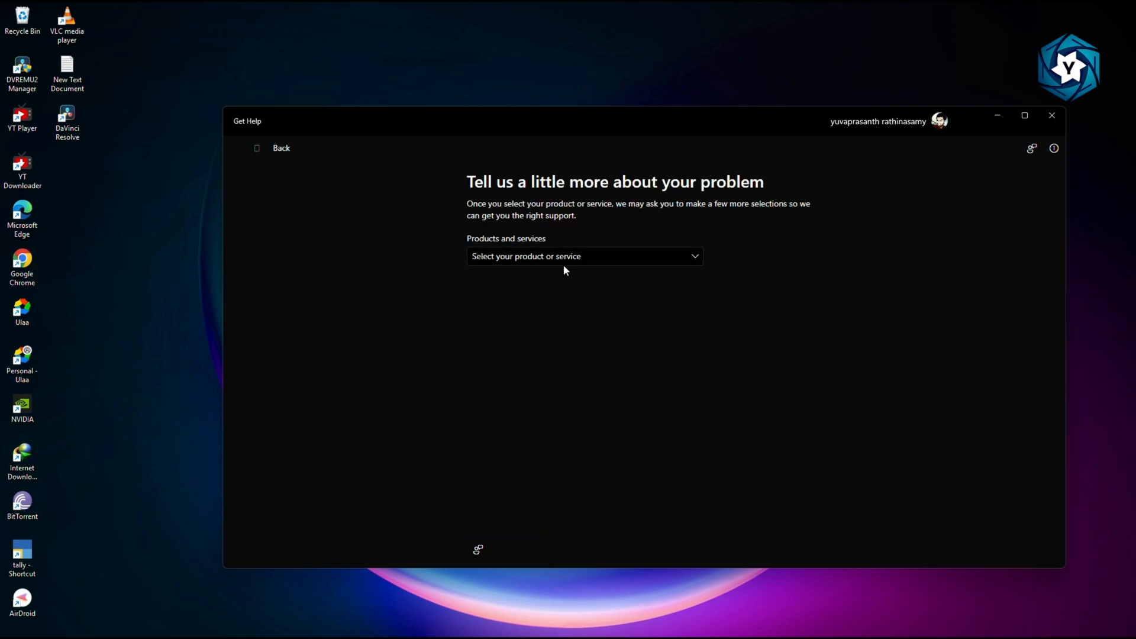
left_click(583, 256)
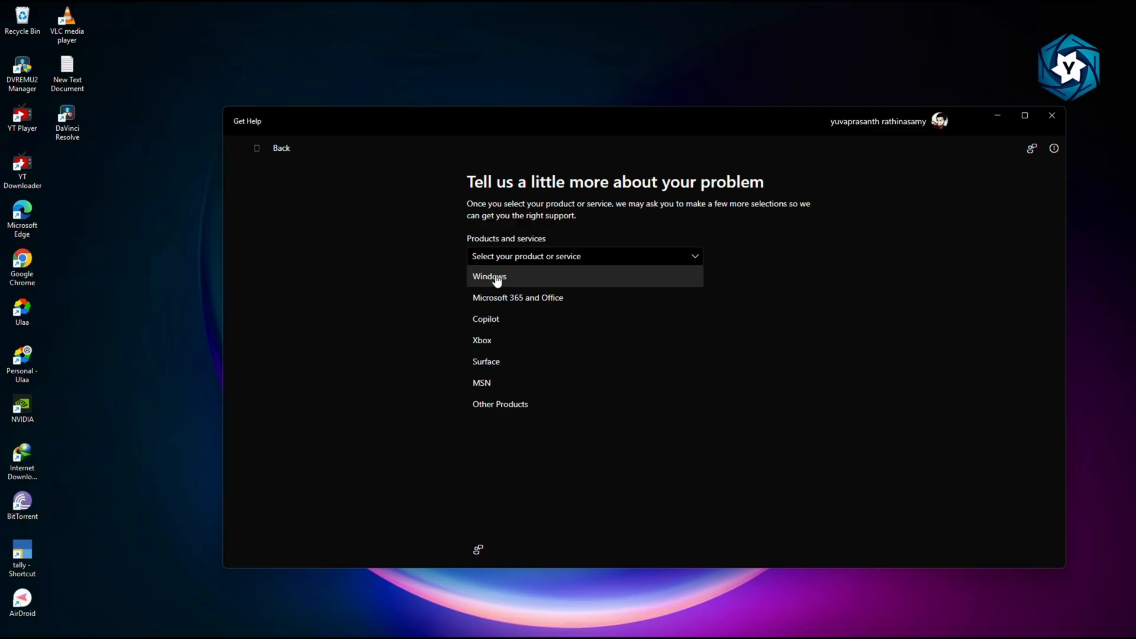
left_click(488, 275)
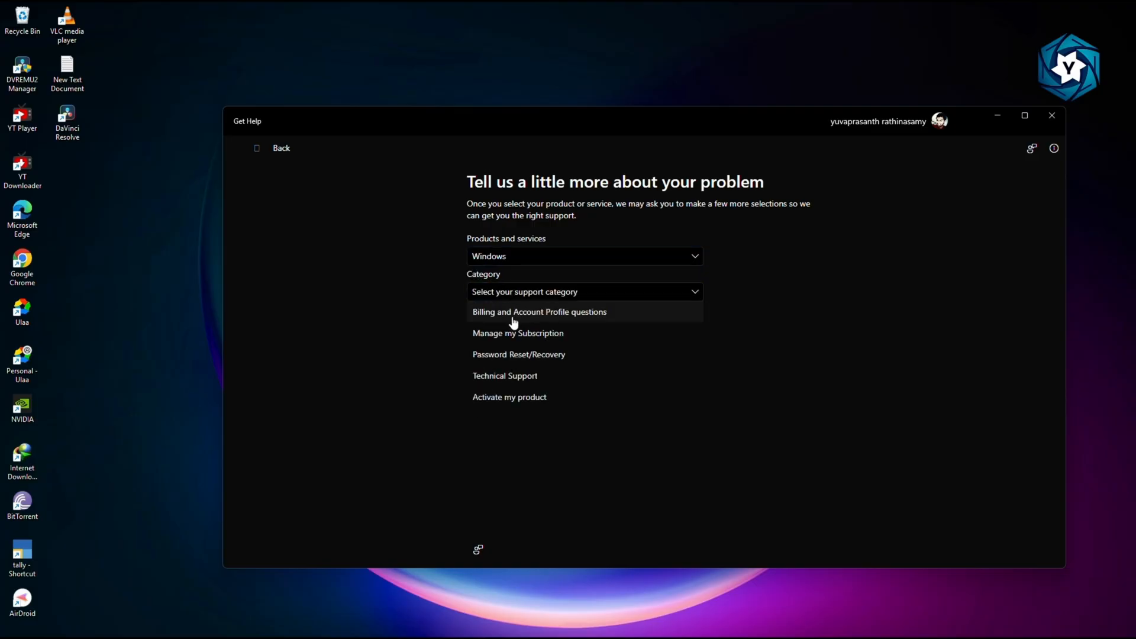
mouse_move(521, 375)
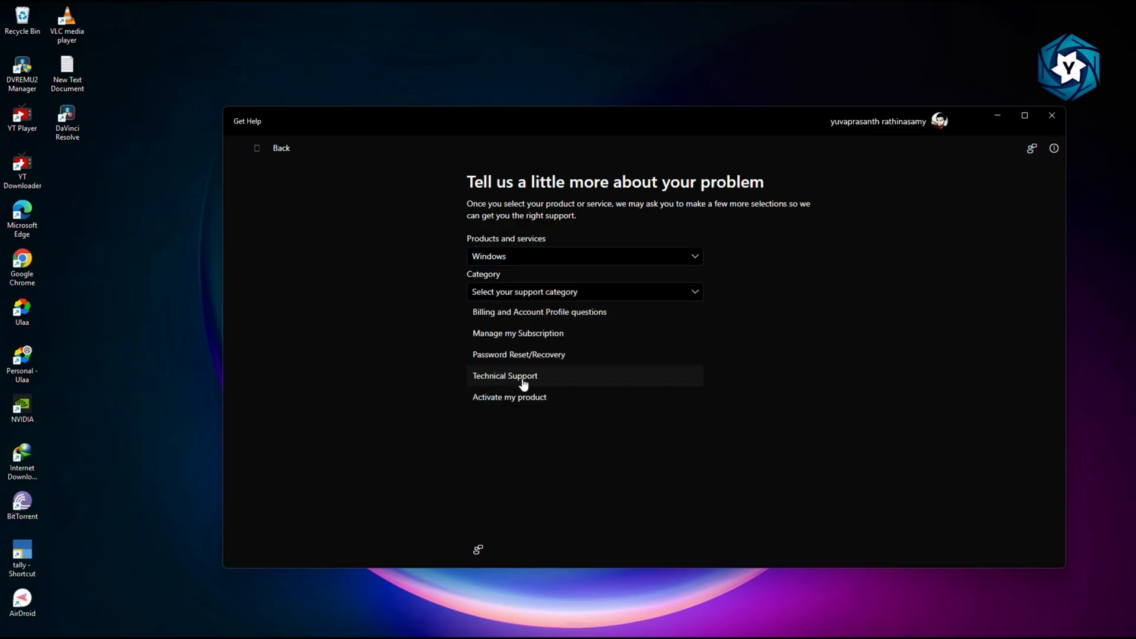
left_click(504, 375)
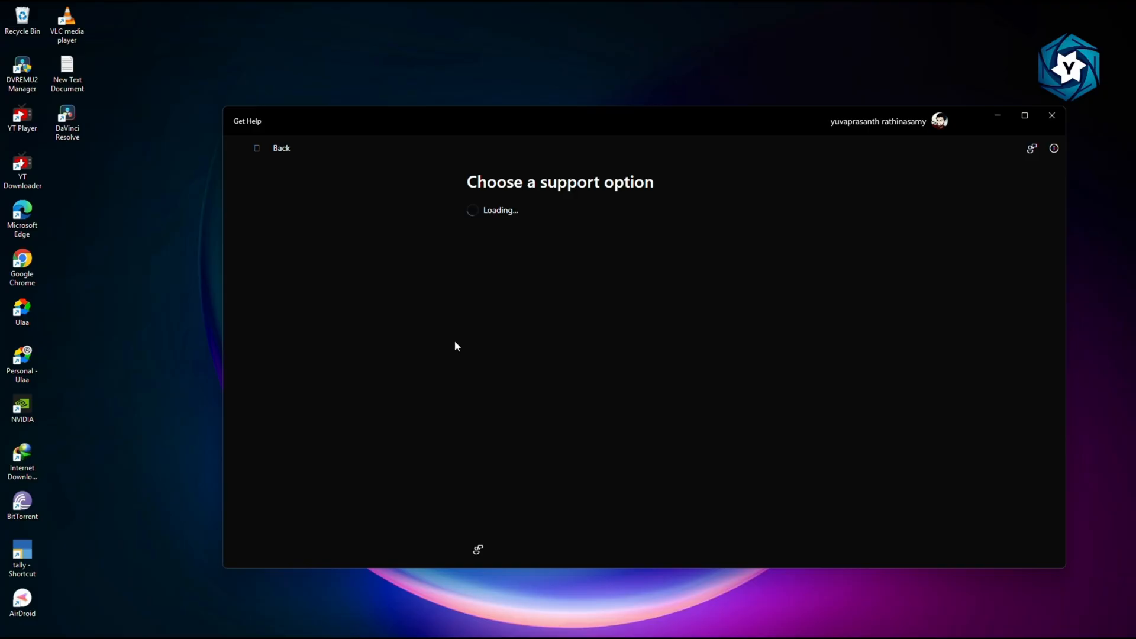
mouse_move(528, 315)
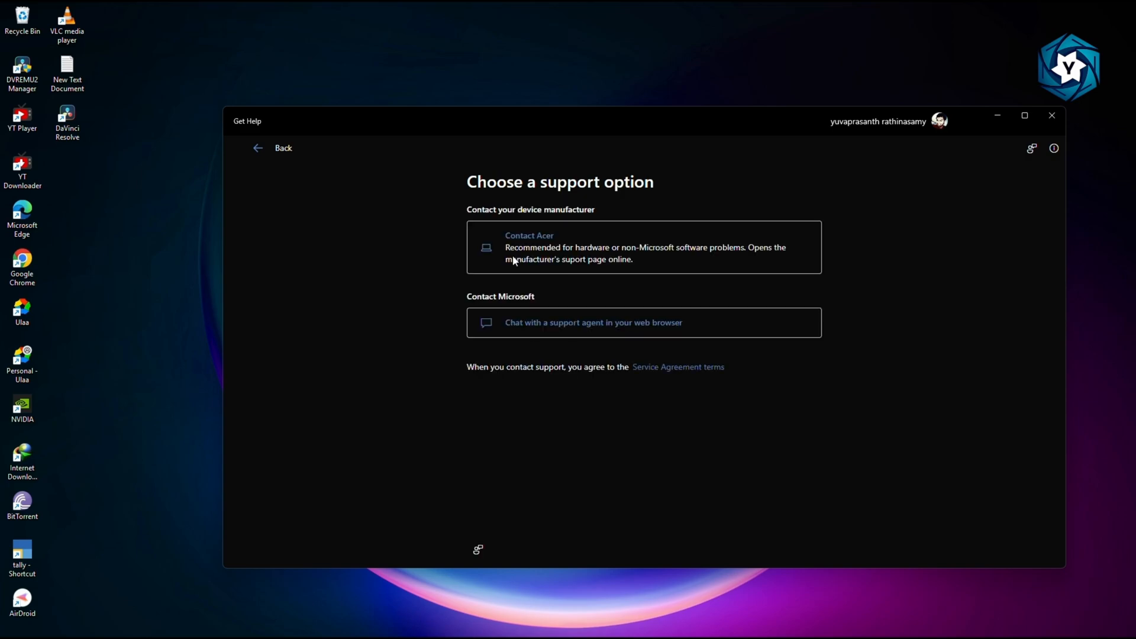
mouse_move(824, 264)
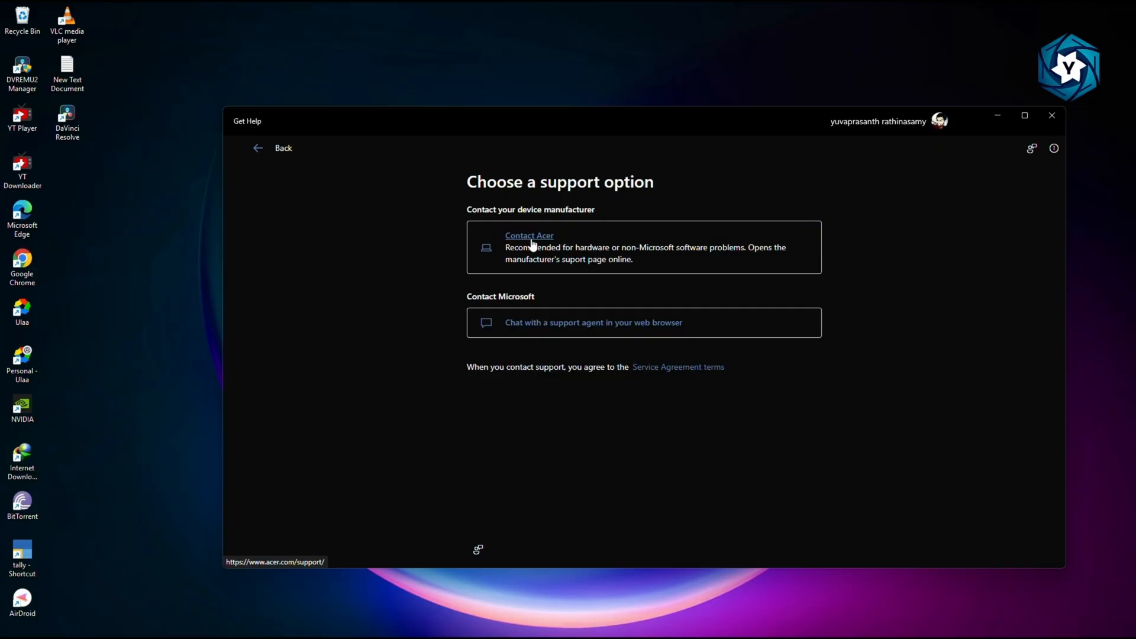
mouse_move(530, 246)
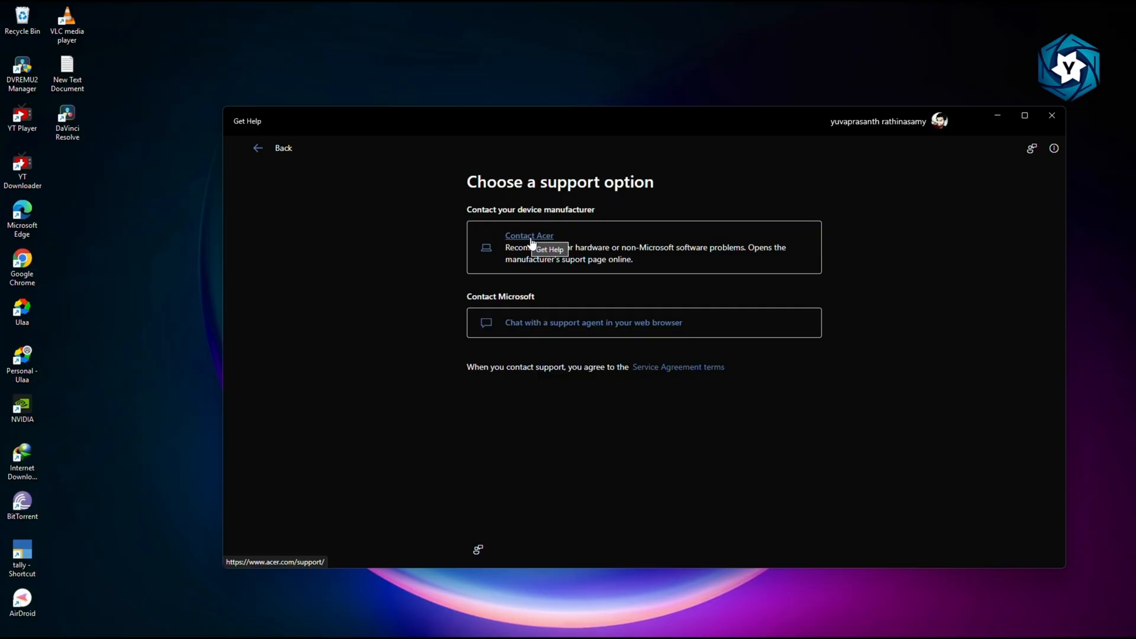
mouse_move(525, 246)
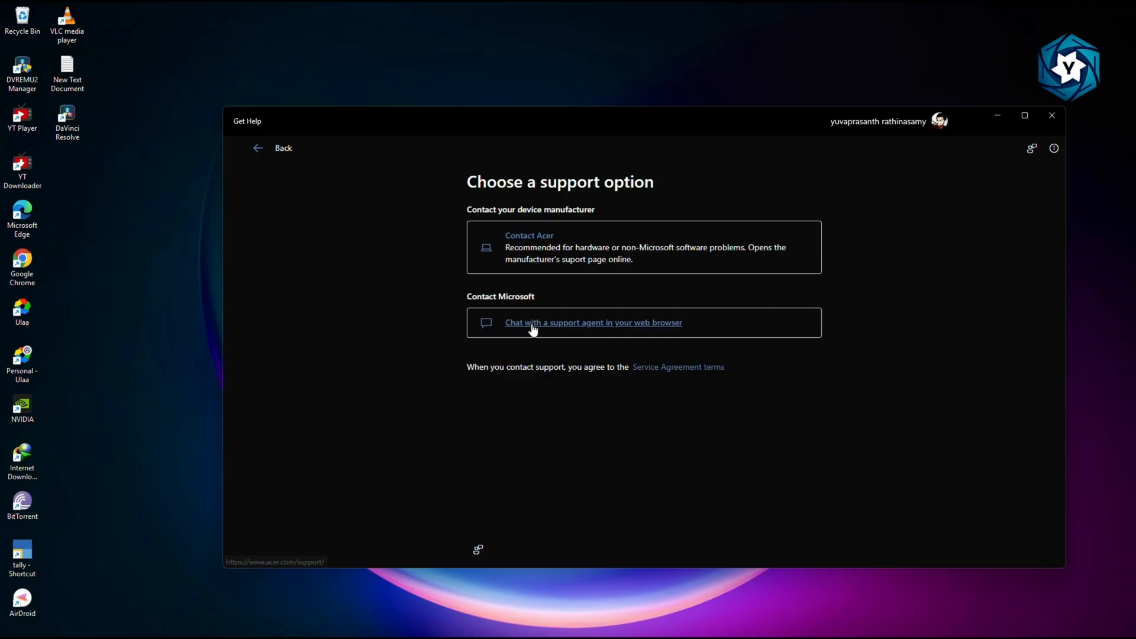
mouse_move(534, 333)
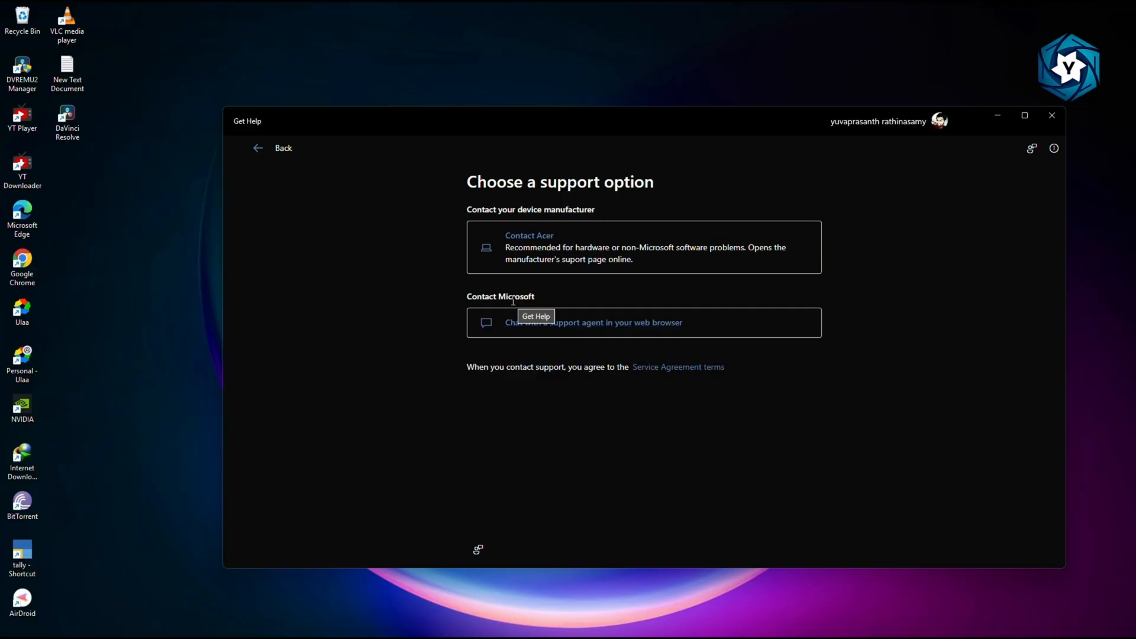
- Choose the browser chat with a support agent and sign in with the listed Microsoft account
left_click(592, 322)
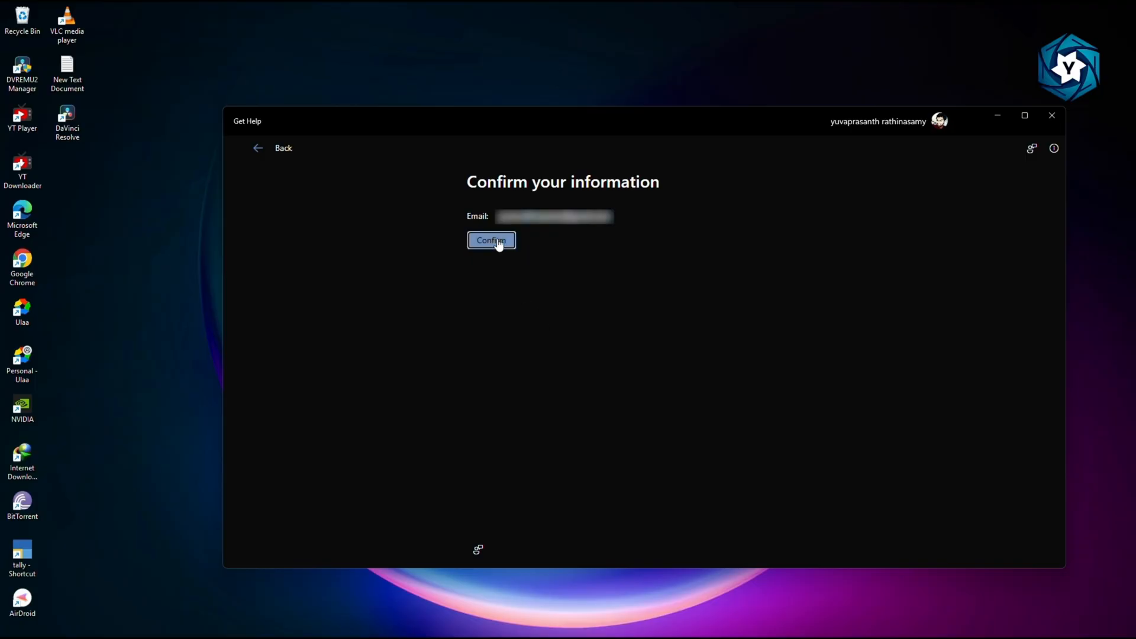
left_click(491, 241)
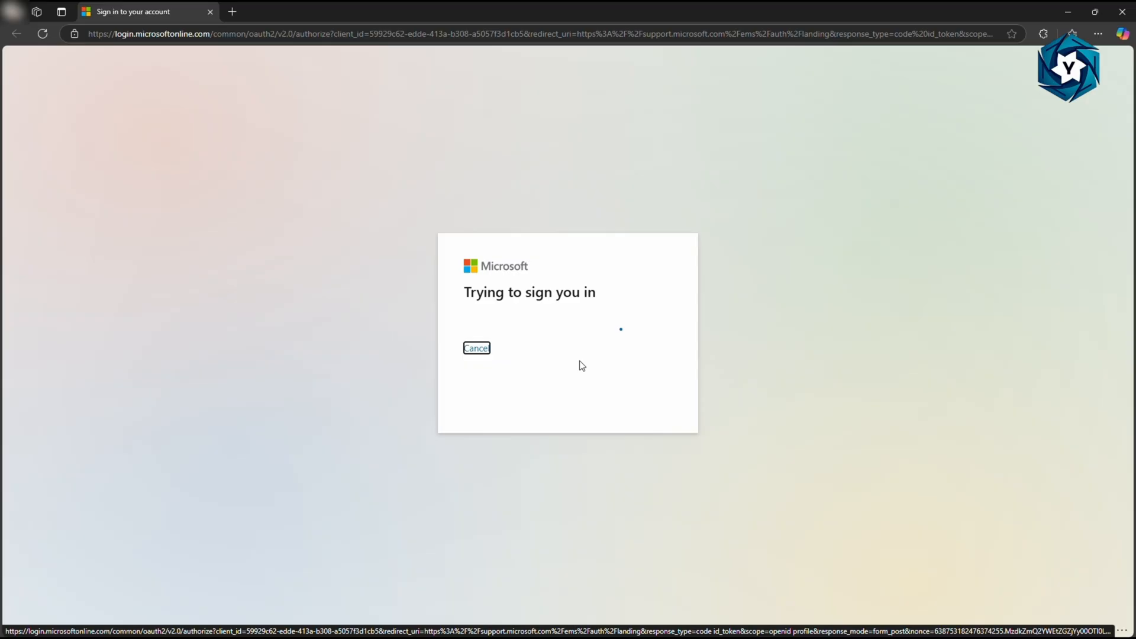
mouse_move(498, 359)
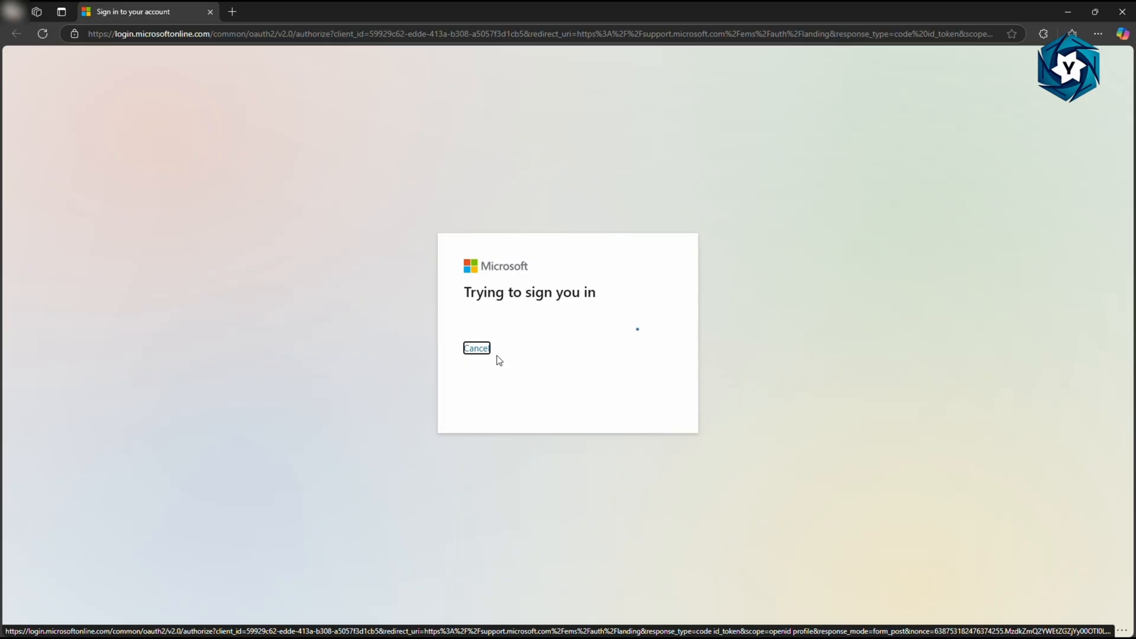
mouse_move(492, 402)
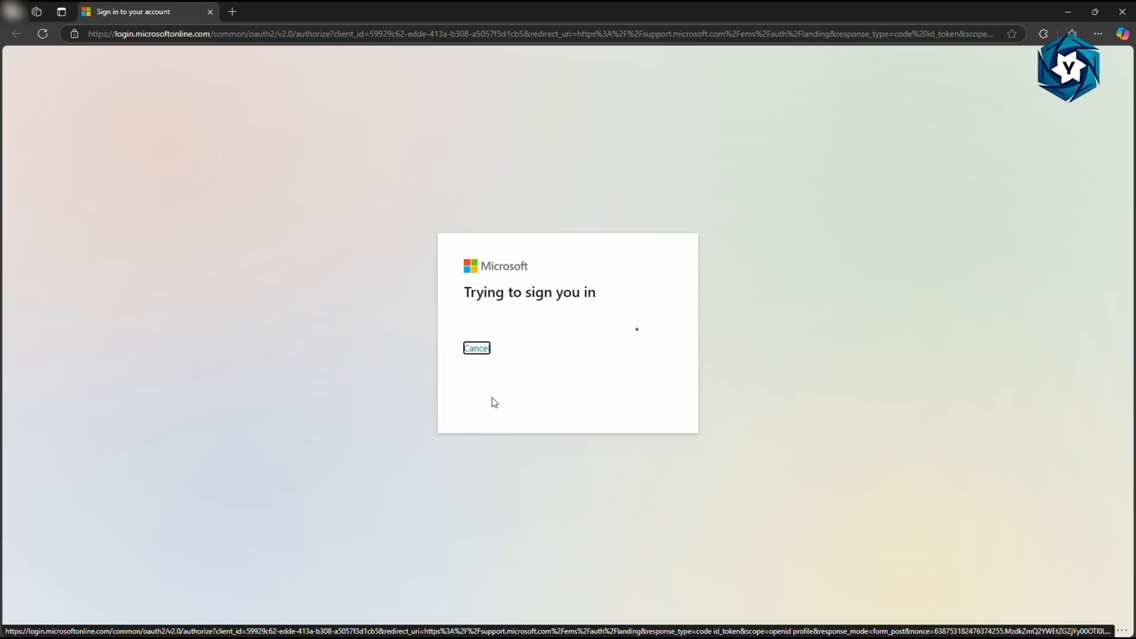
mouse_move(516, 413)
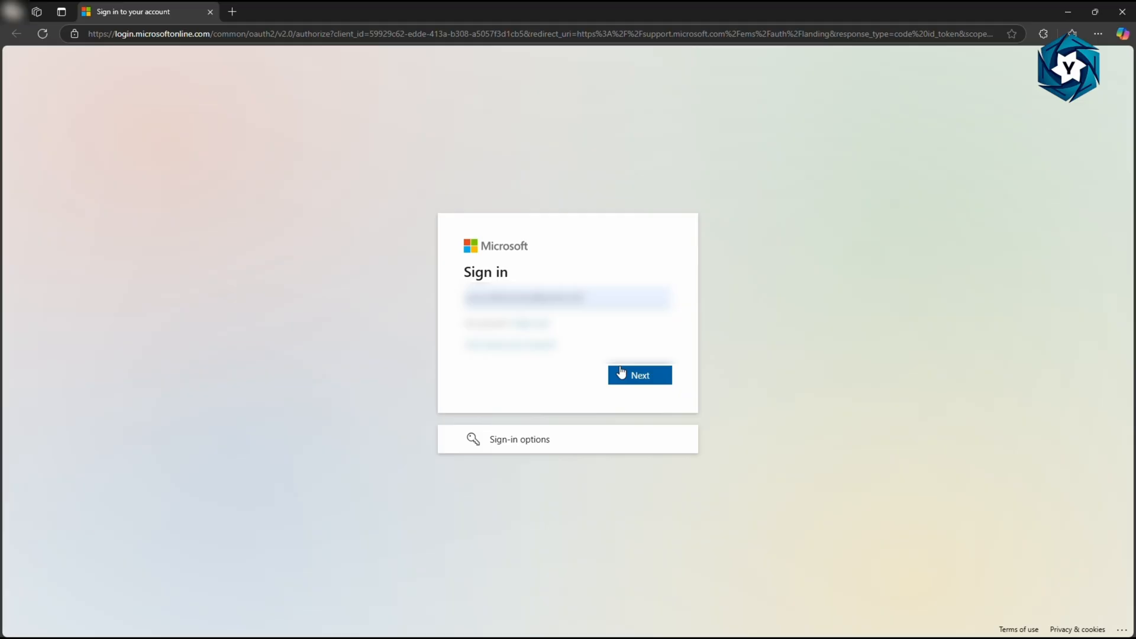
left_click(639, 375)
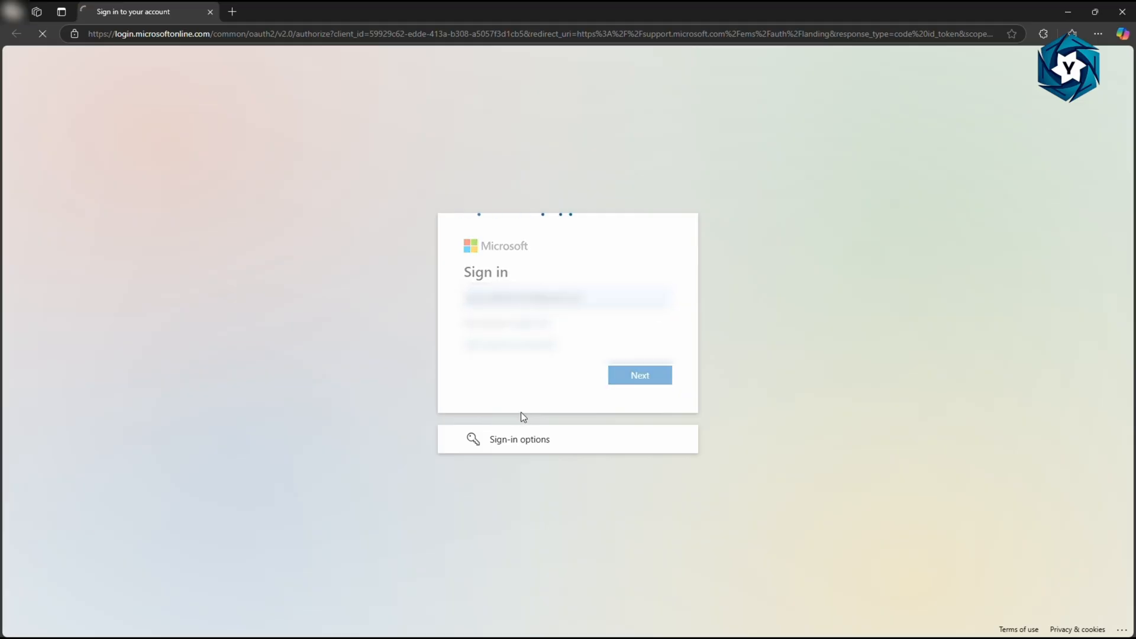
mouse_move(614, 396)
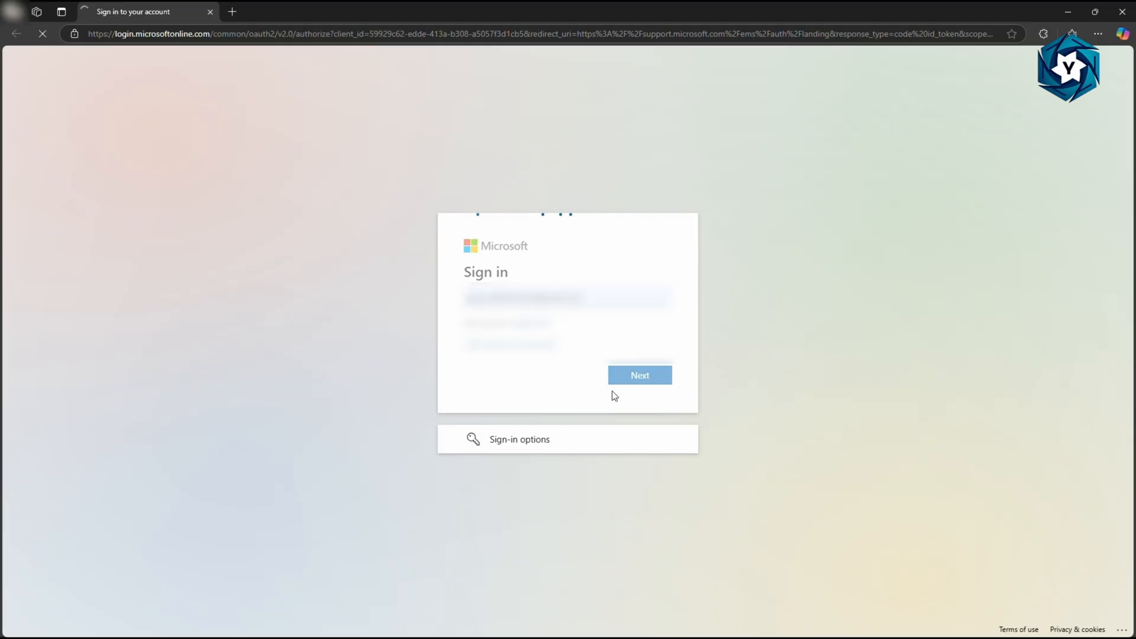
left_click(639, 375)
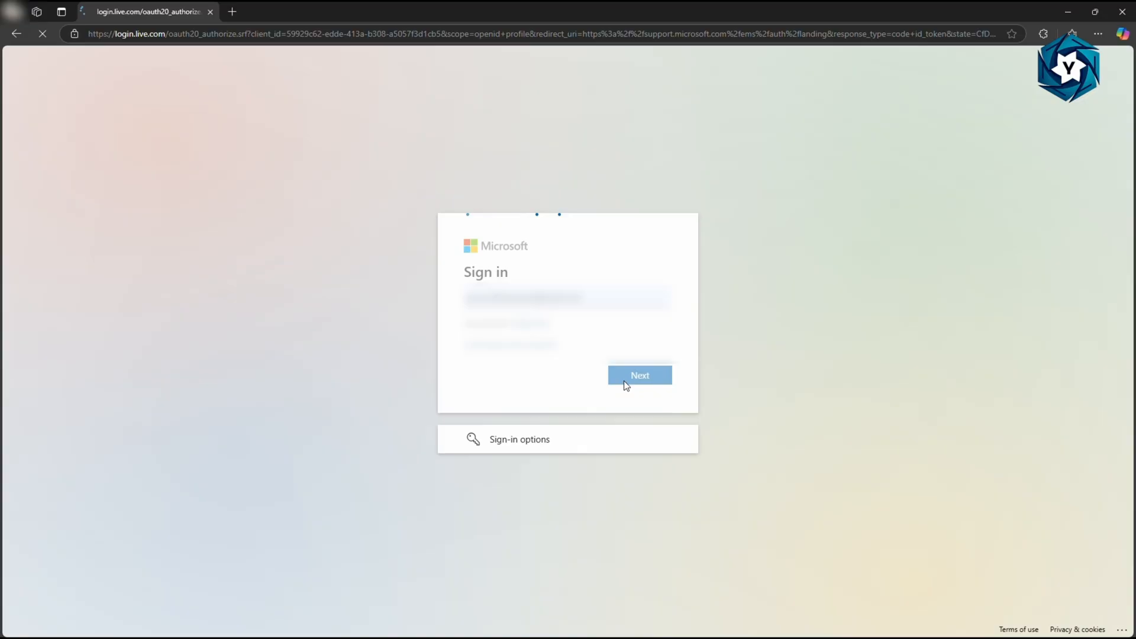
left_click(639, 375)
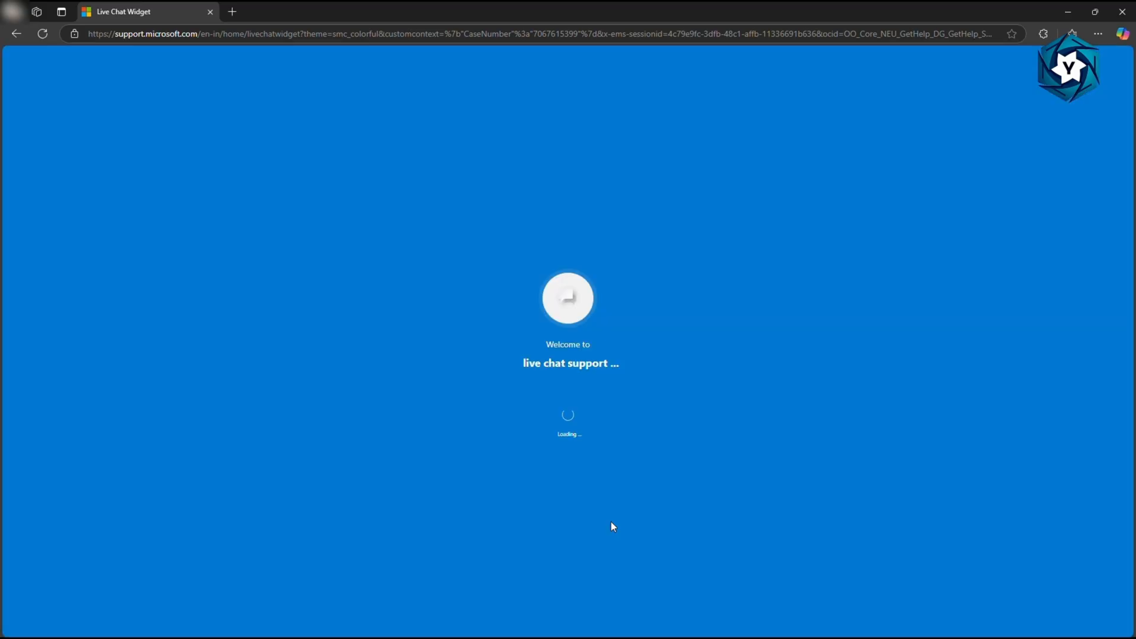
mouse_move(610, 500)
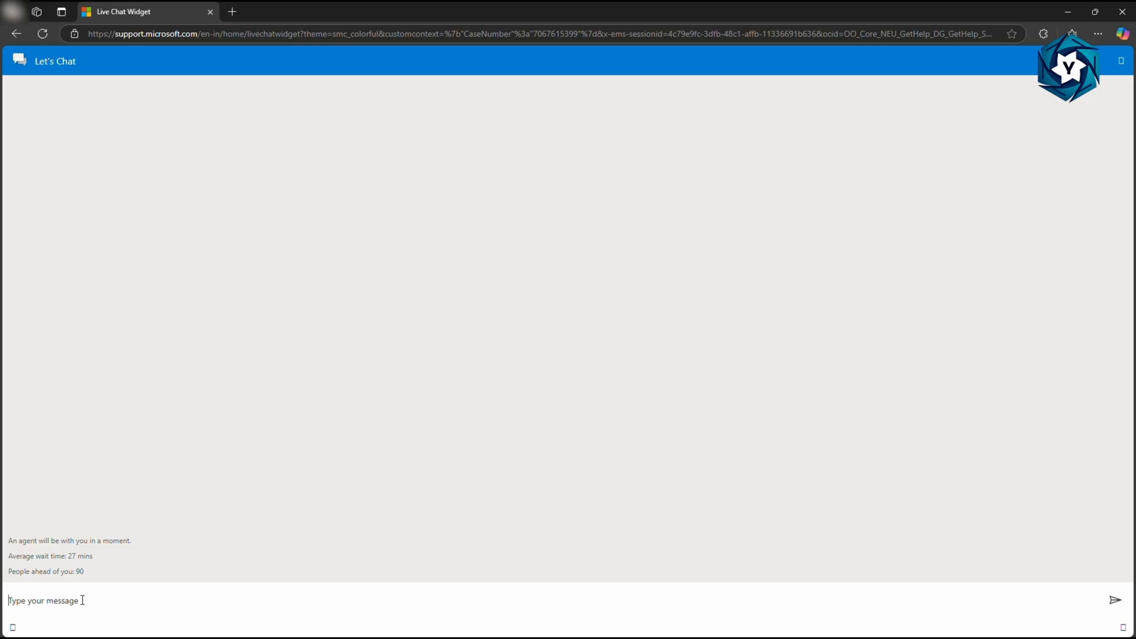
mouse_move(110, 600)
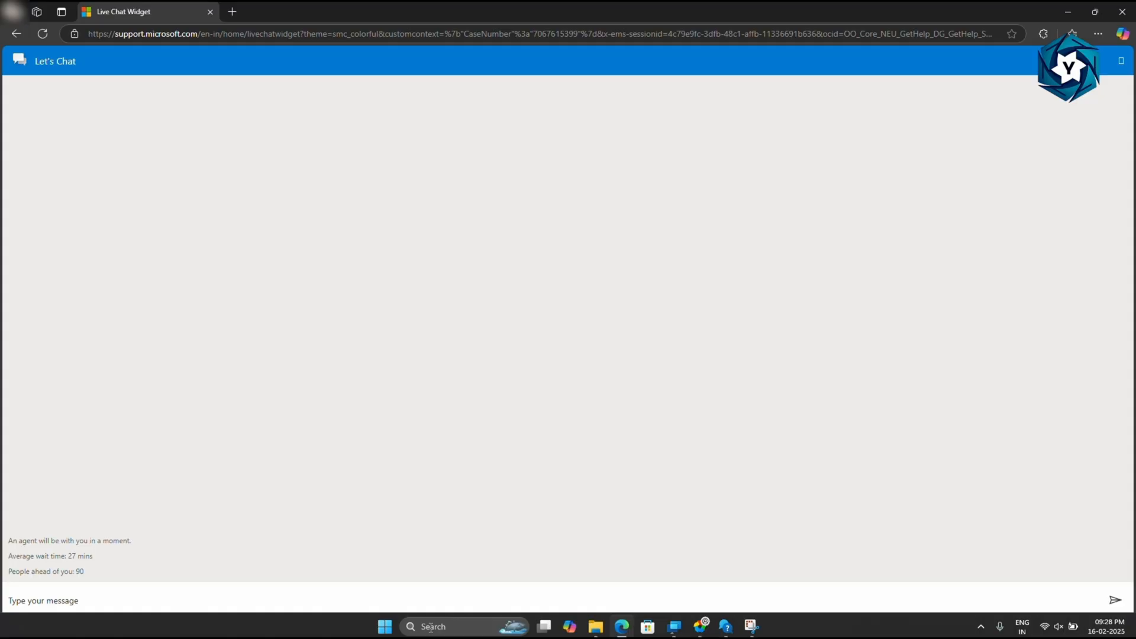
mouse_move(672, 625)
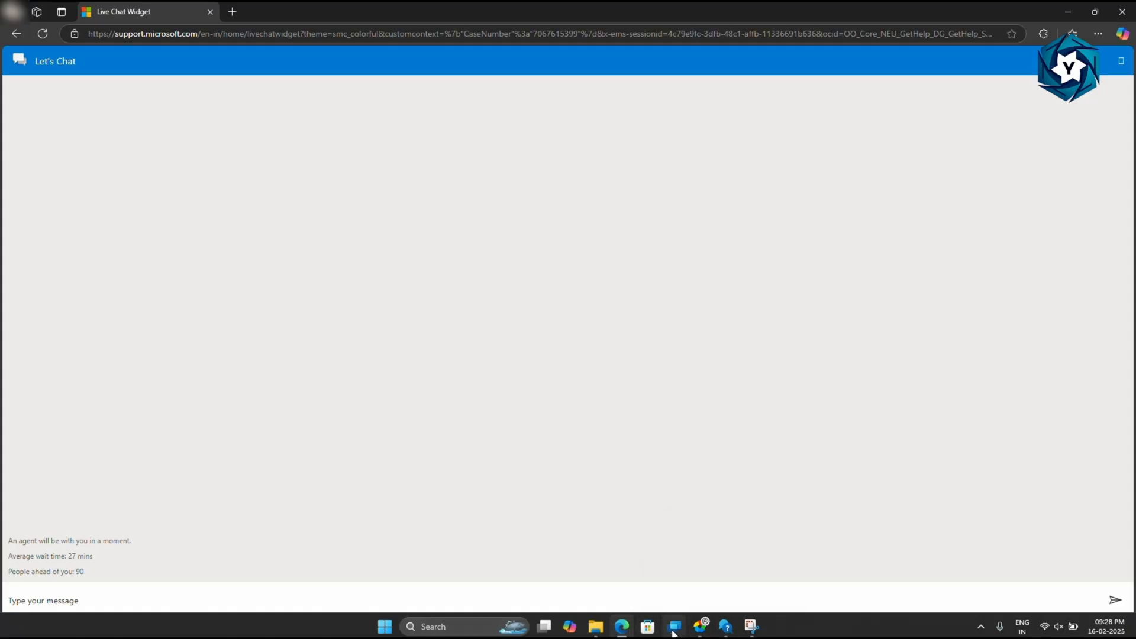
- Launch Quick Assist from the taskbar and focus the 'Enter code' box under Get help
left_click(673, 626)
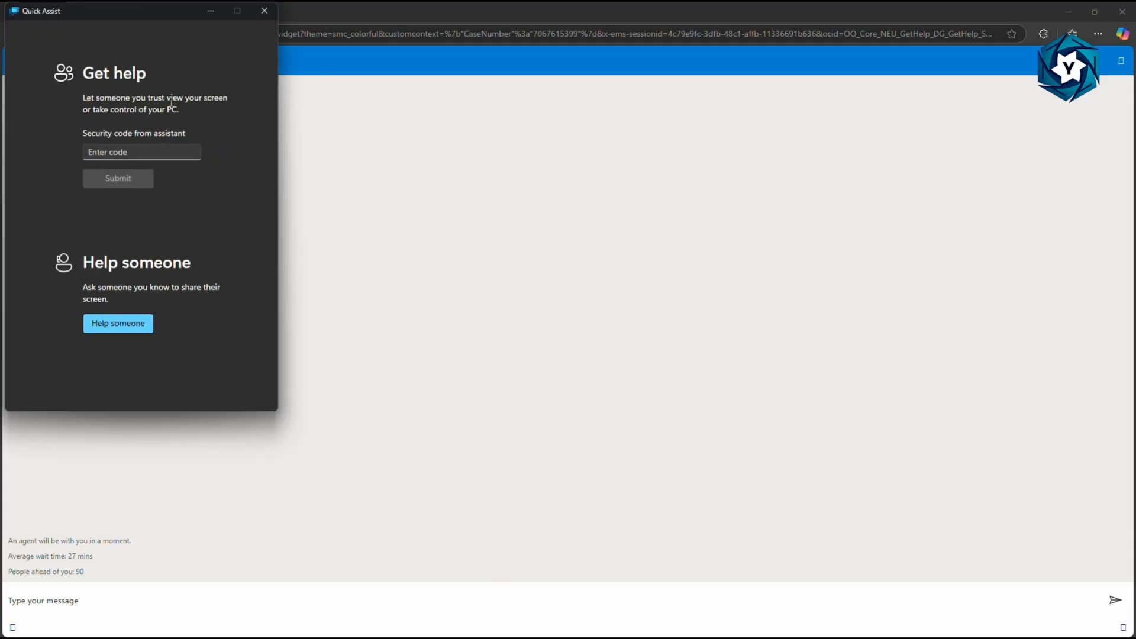
left_click(142, 152)
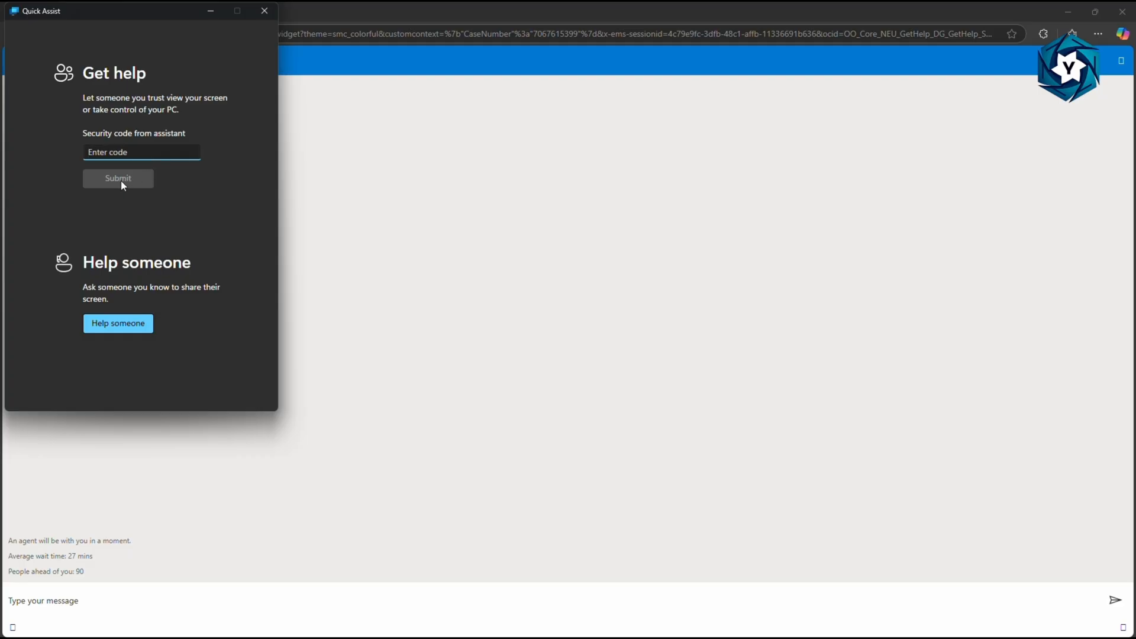
left_click(141, 152)
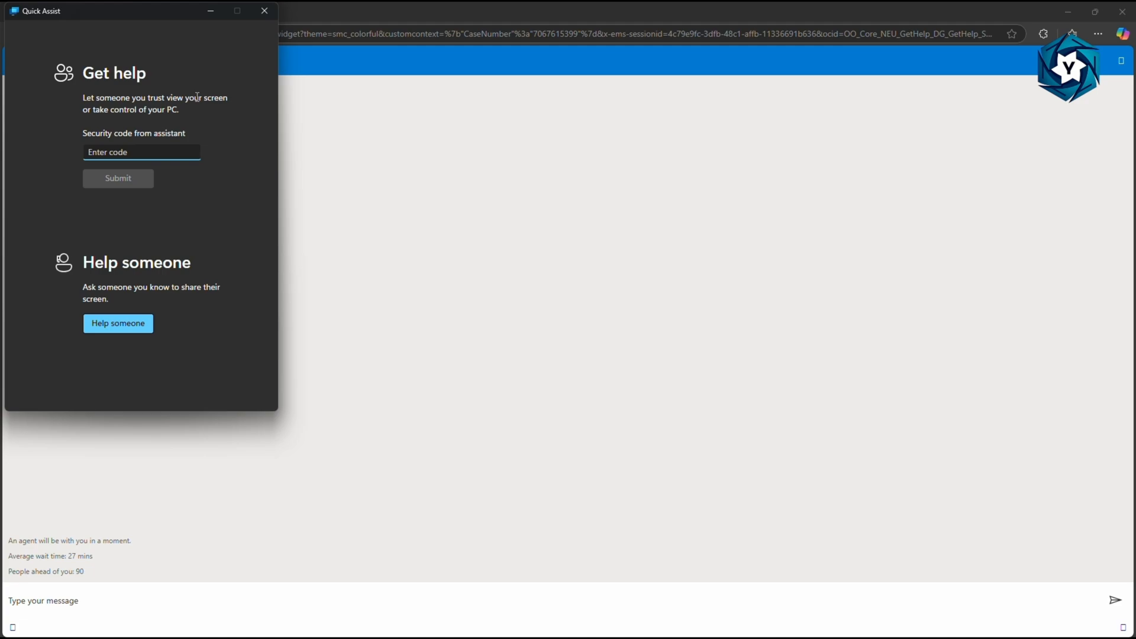
mouse_move(264, 10)
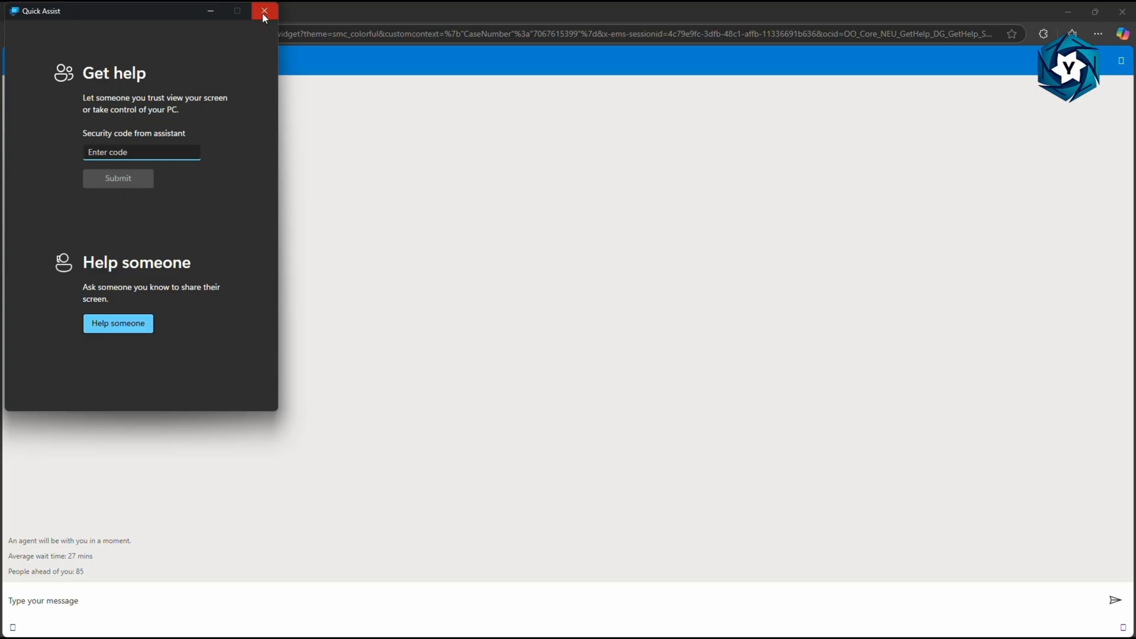
left_click(141, 152)
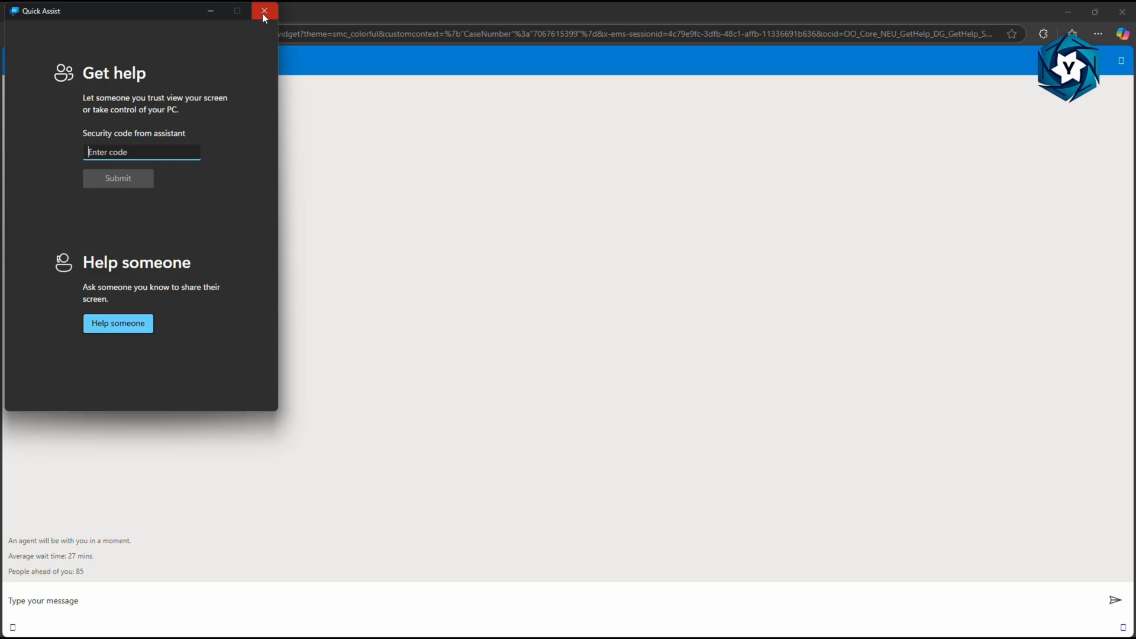